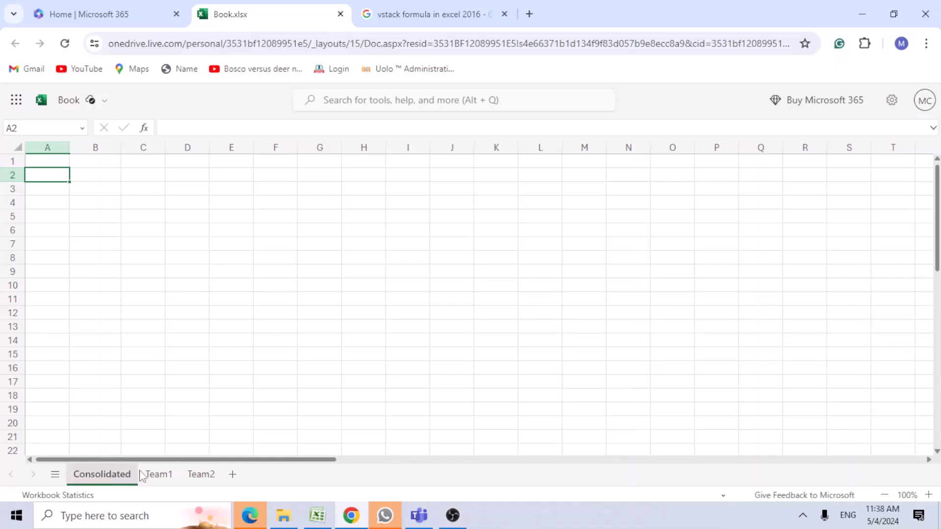
# Place the copied employee column headers into A1 of the Consolidated sheet.
pyautogui.click(159, 474)
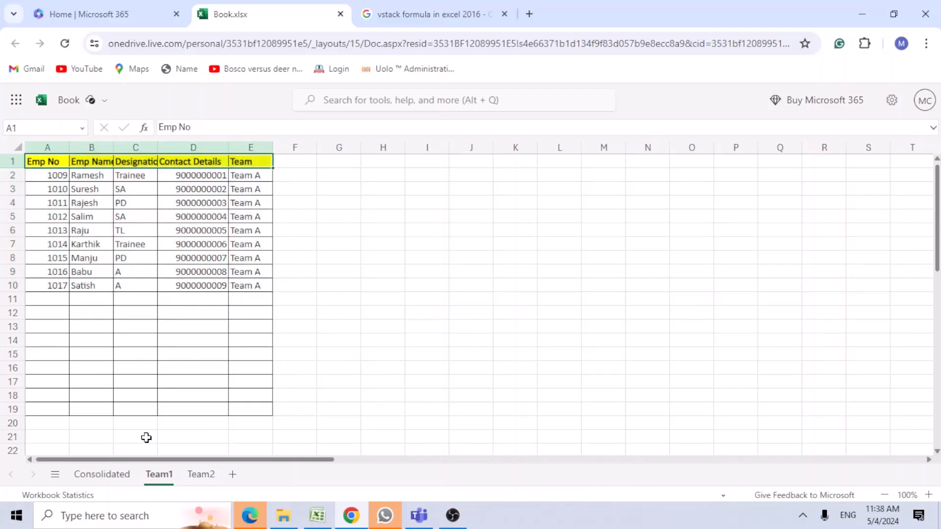
pyautogui.click(101, 475)
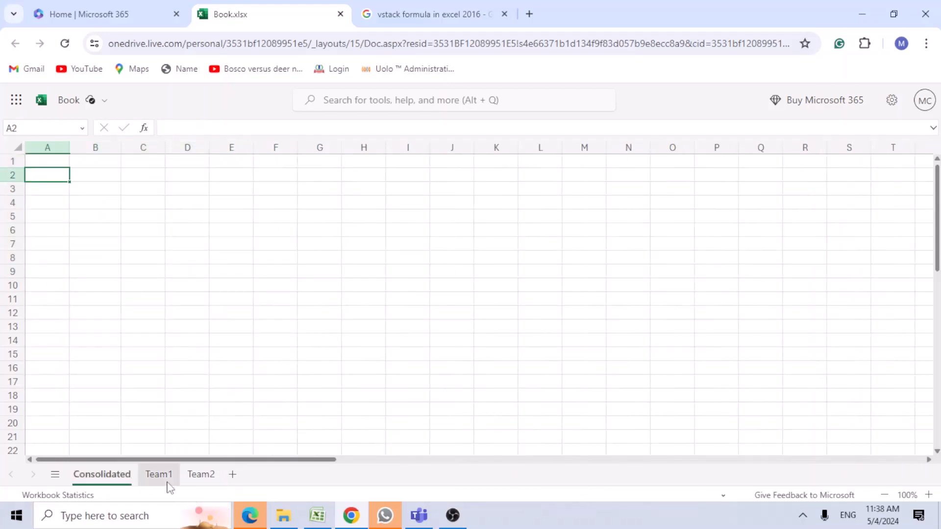
pyautogui.click(159, 474)
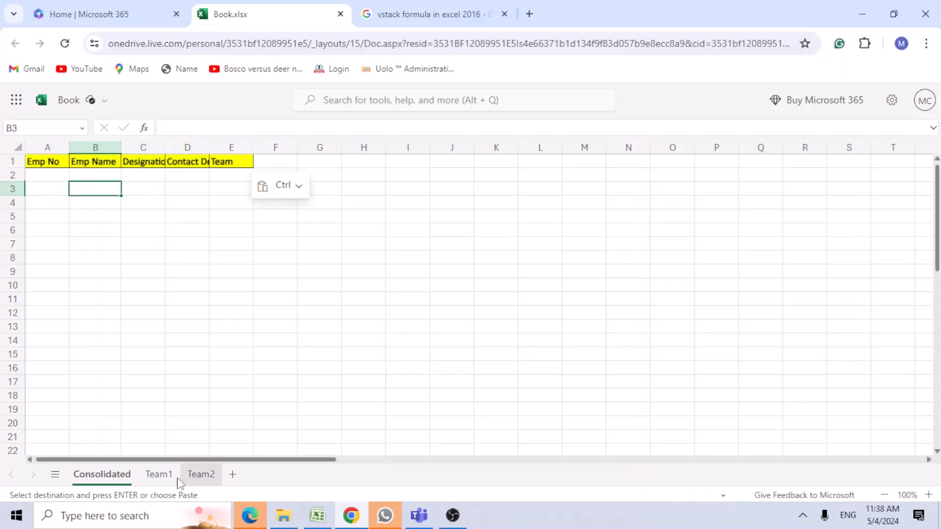
# Format the Team1 employee data as a table.
pyautogui.click(159, 475)
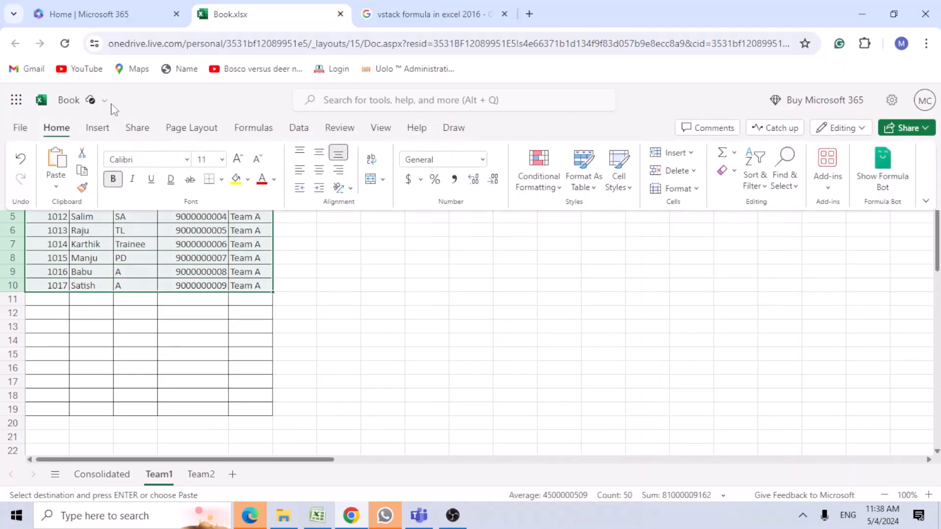
pyautogui.click(97, 128)
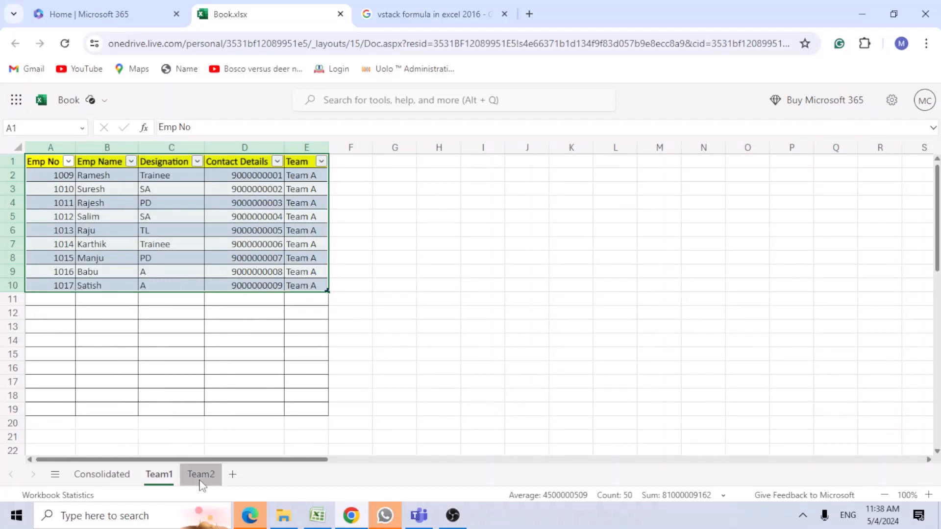
# Insert a table with headers over the Team2 employee data.
pyautogui.click(200, 474)
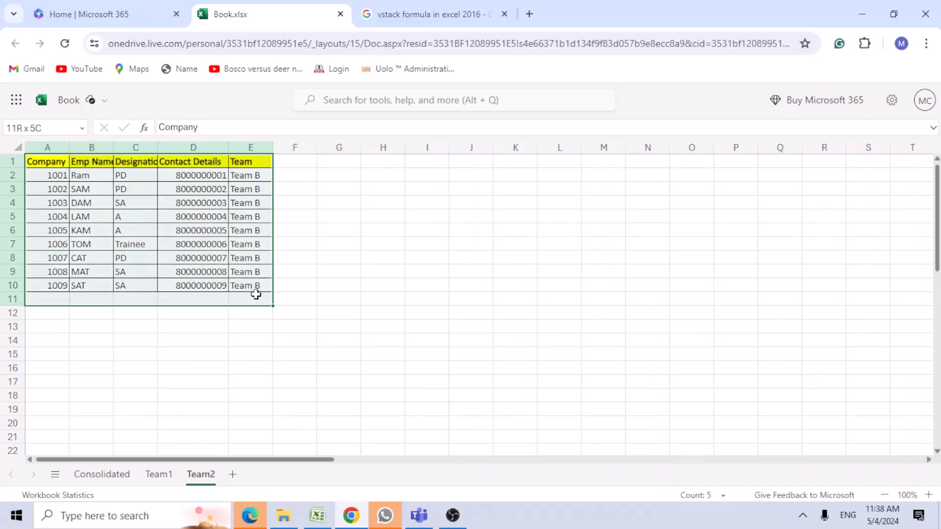
pyautogui.click(97, 128)
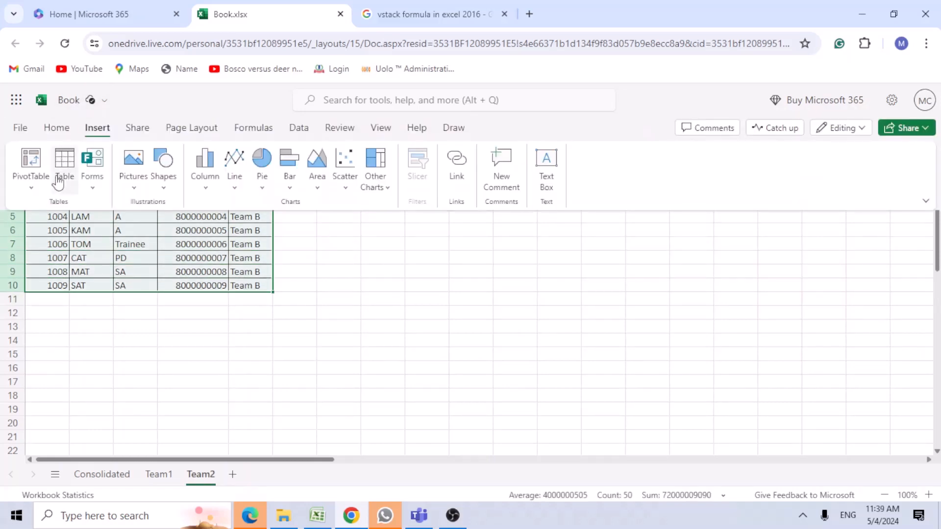
pyautogui.click(65, 168)
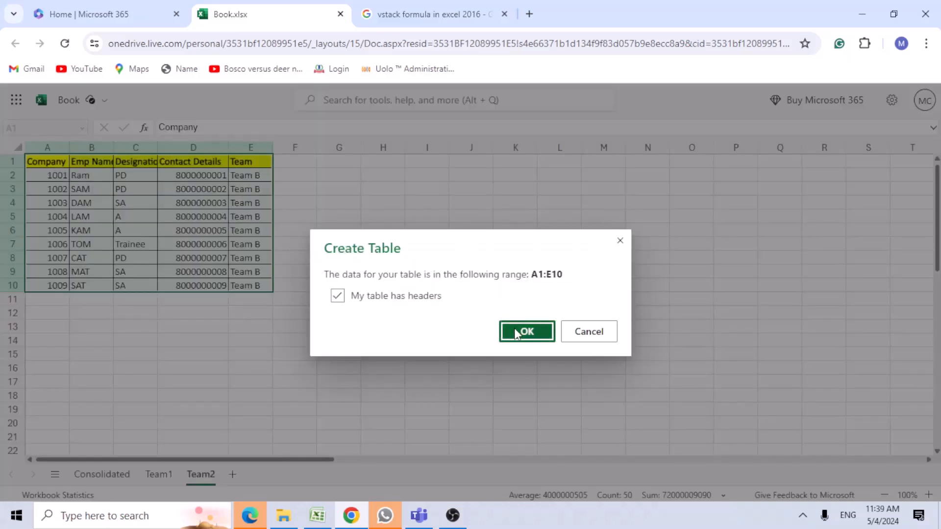
pyautogui.click(526, 331)
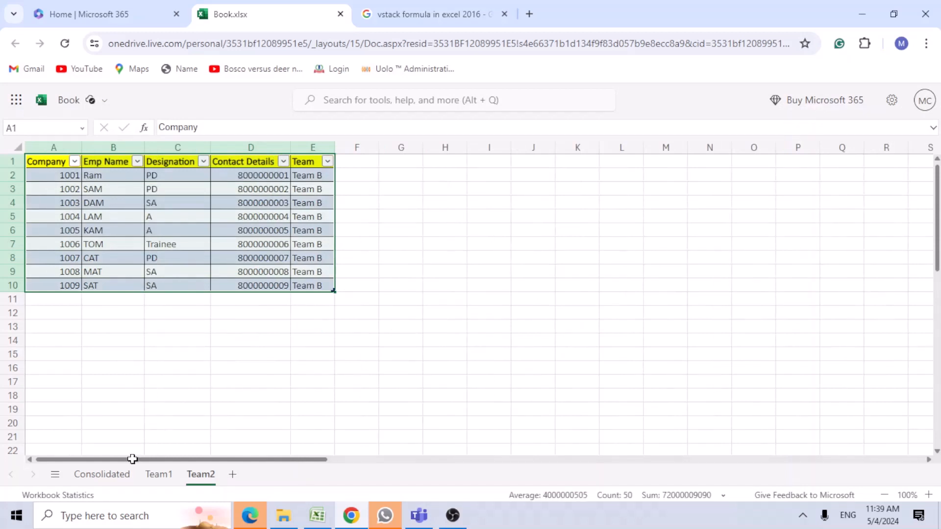
# Enter =VSTACK( referencing the Team1 table and Table6 in A2 of Consolidated.
pyautogui.click(101, 474)
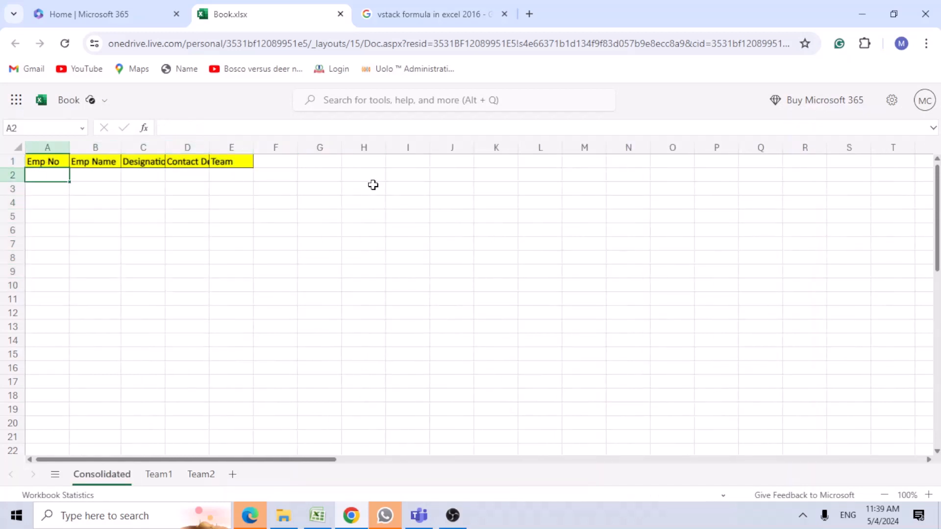
pyautogui.write('=v')
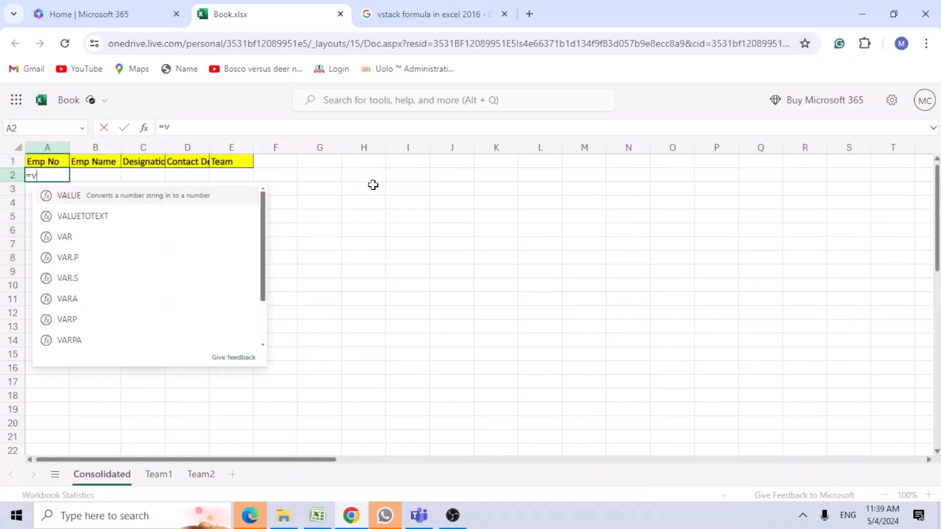
pyautogui.write('STACK(')
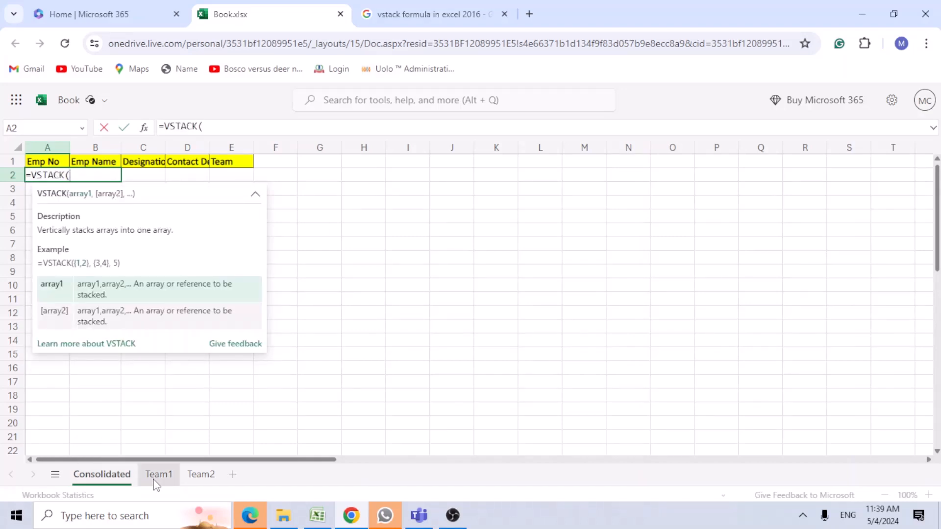
pyautogui.click(159, 475)
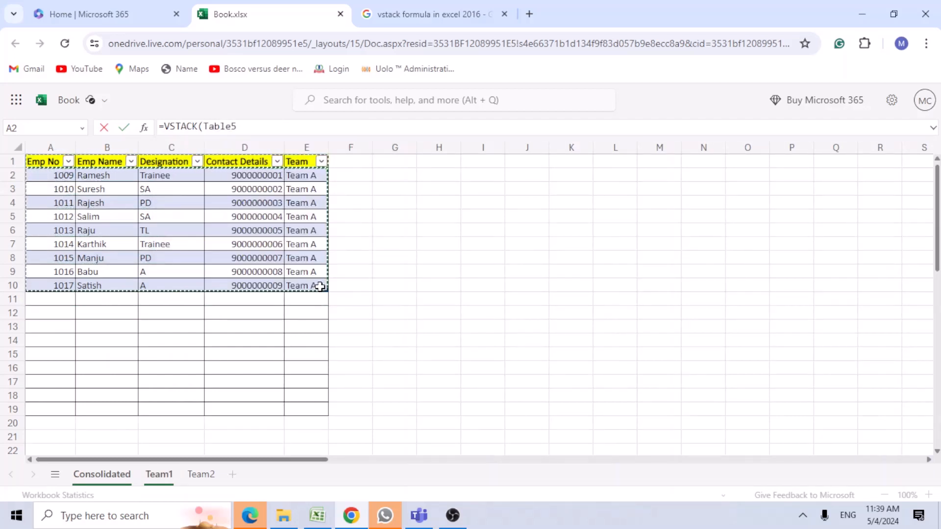
pyautogui.write('.')
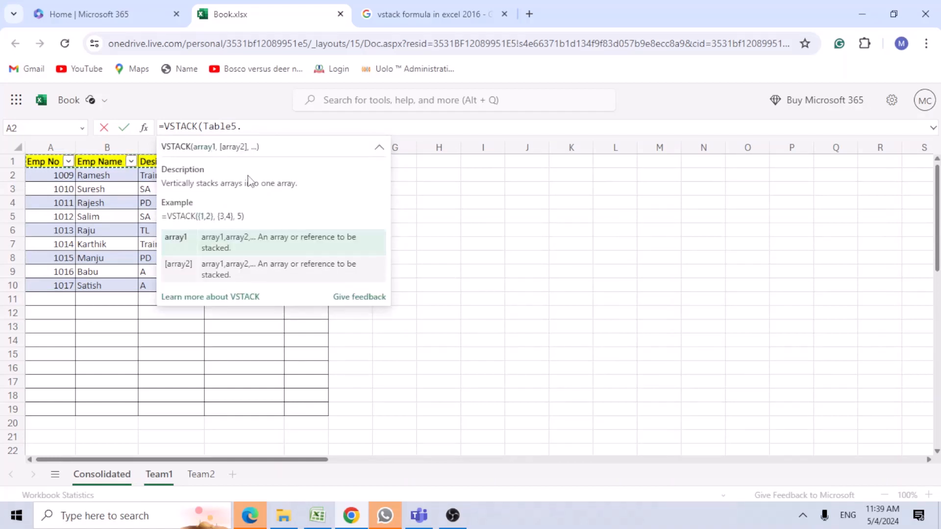
pyautogui.write(',')
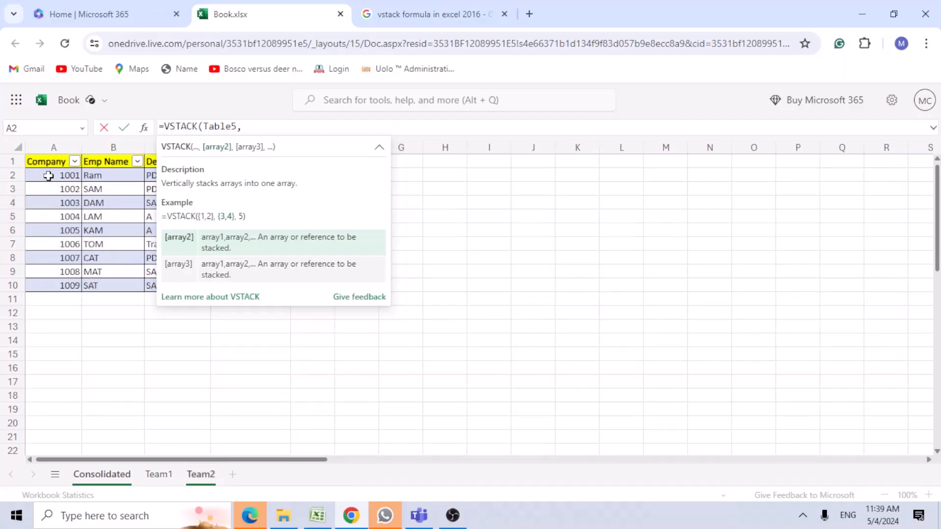
pyautogui.write('Table6)')
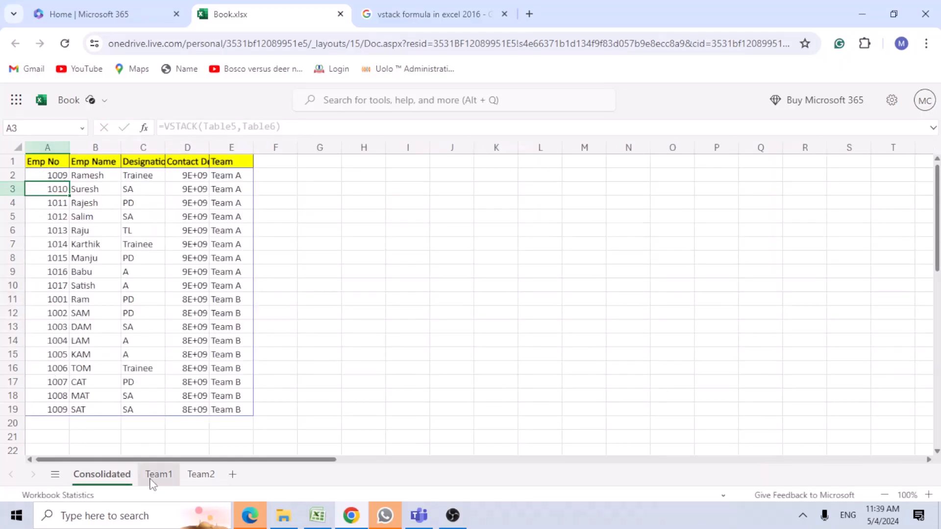
pyautogui.click(158, 475)
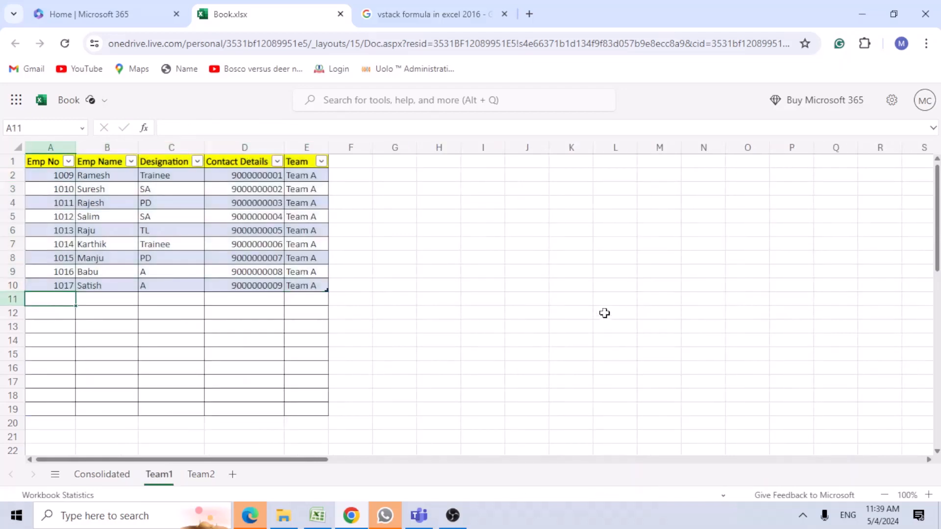
pyautogui.write('manju')
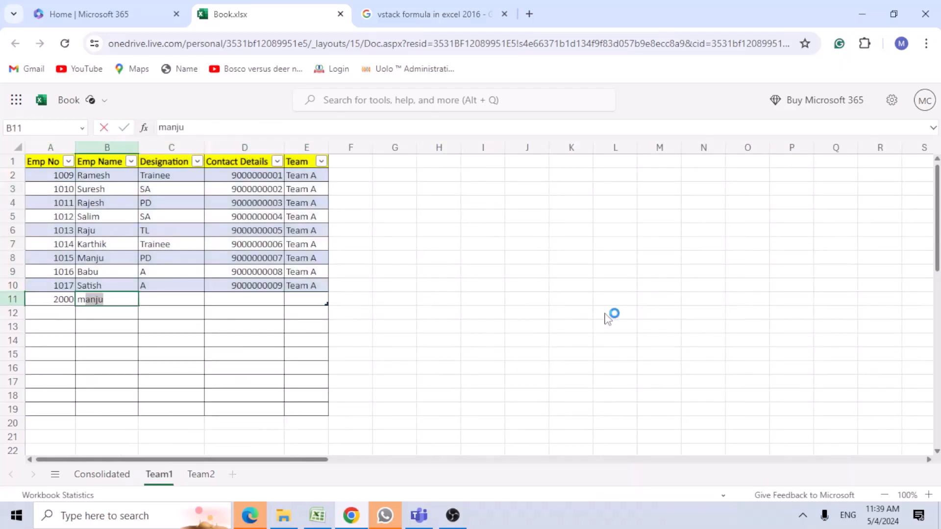
pyautogui.press('Tab')
pyautogui.write('SA')
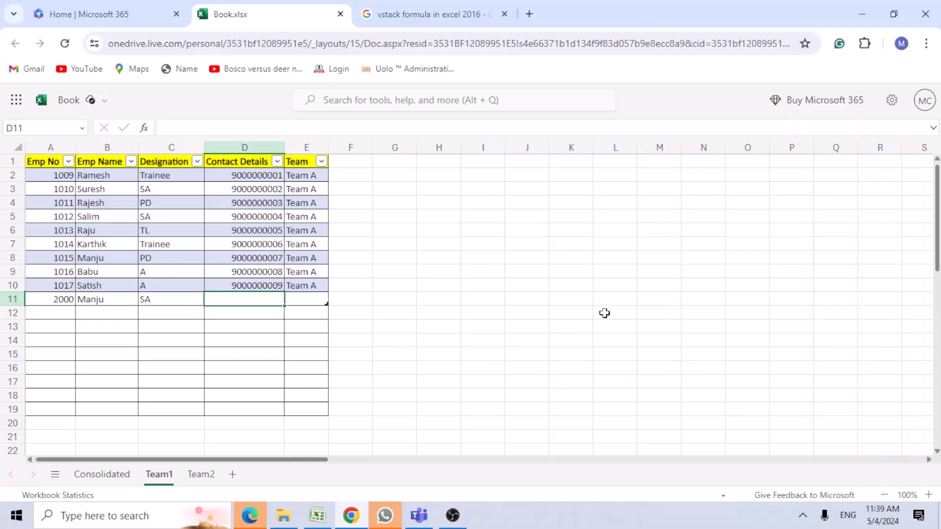
pyautogui.write('02818011')
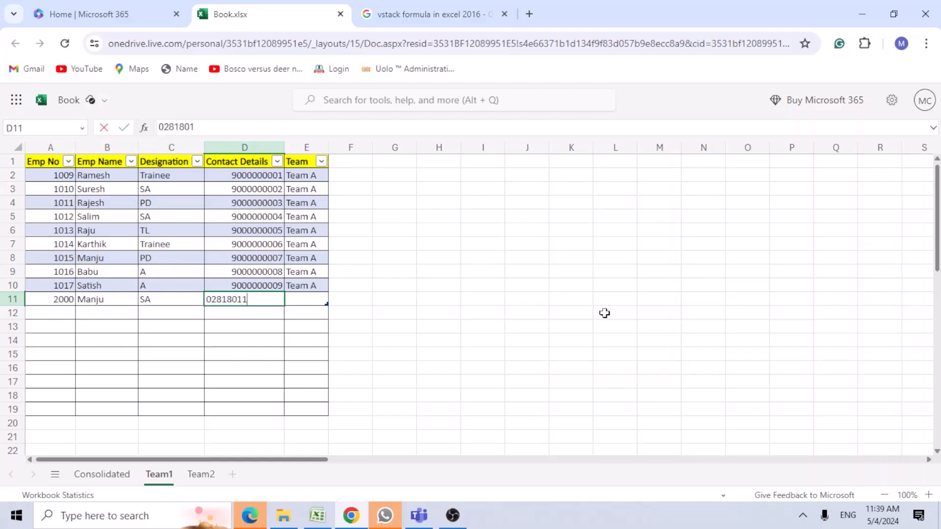
pyautogui.write('team A')
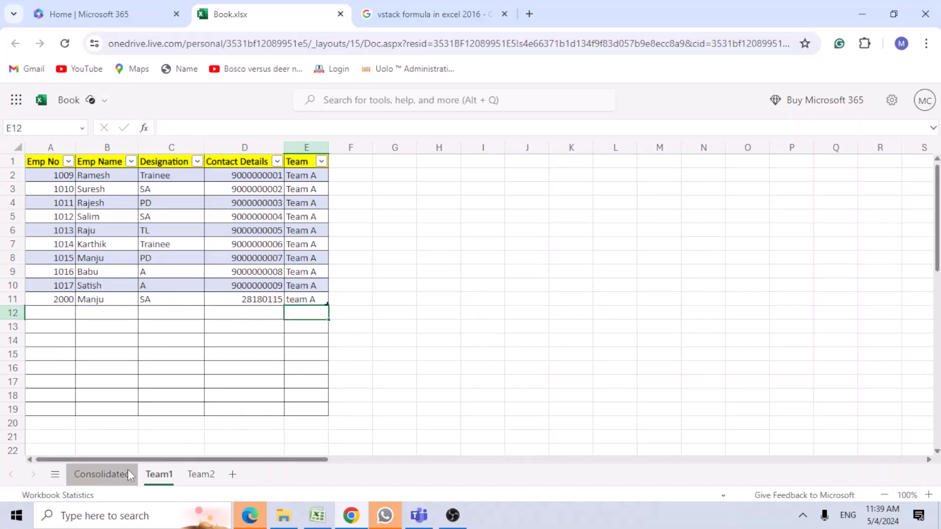
# Check that Manju's row and contact number now appear in the Consolidated VSTACK result.
pyautogui.click(101, 474)
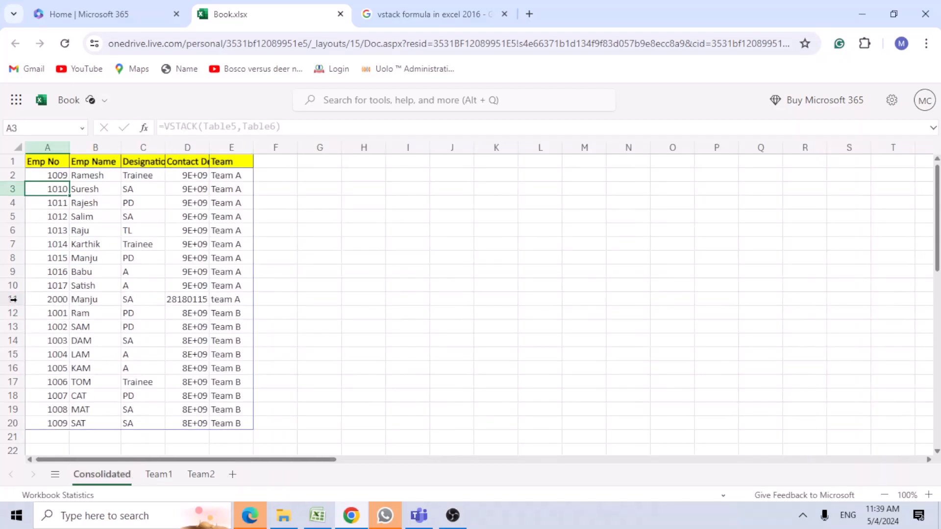
pyautogui.click(11, 299)
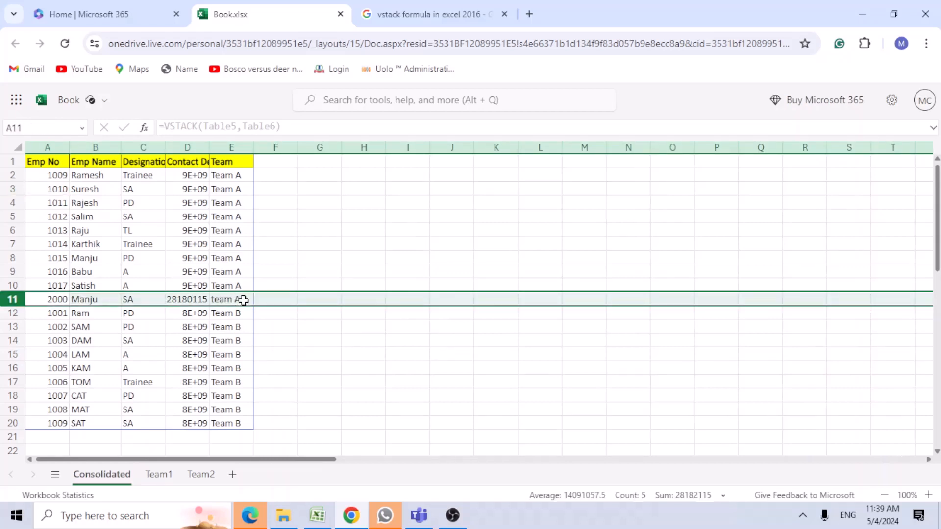
pyautogui.click(186, 299)
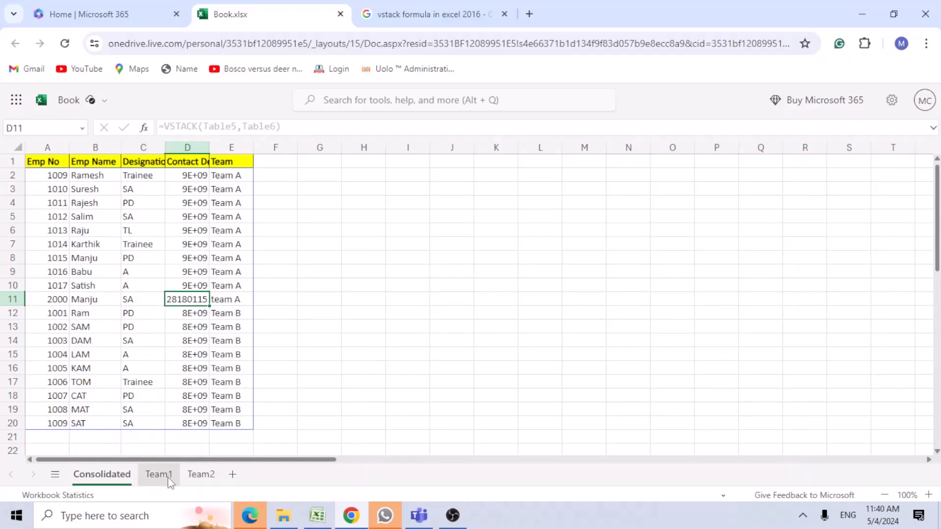
pyautogui.click(48, 175)
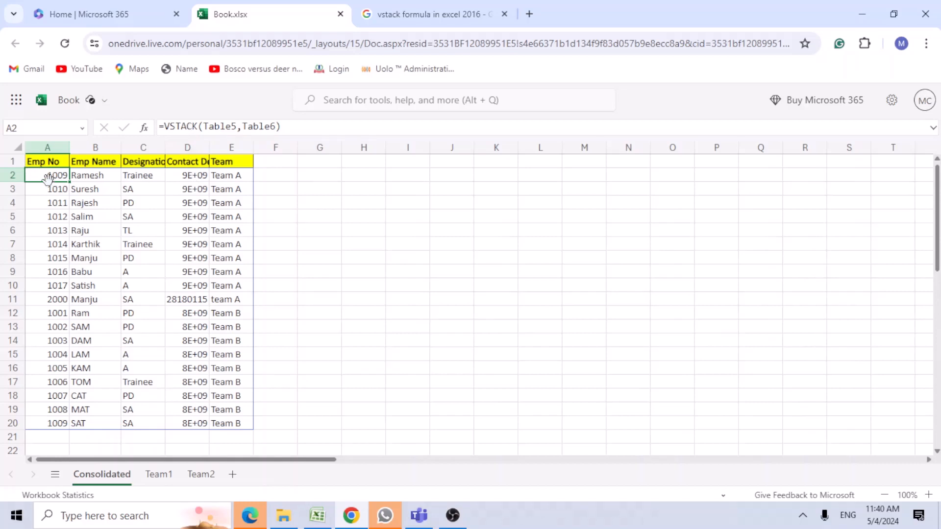
pyautogui.moveTo(216, 421)
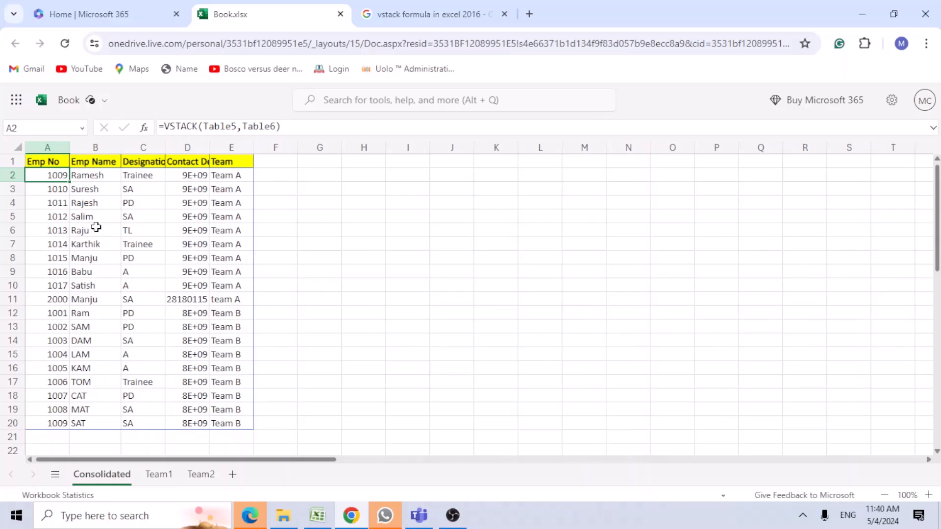
pyautogui.moveTo(256, 233)
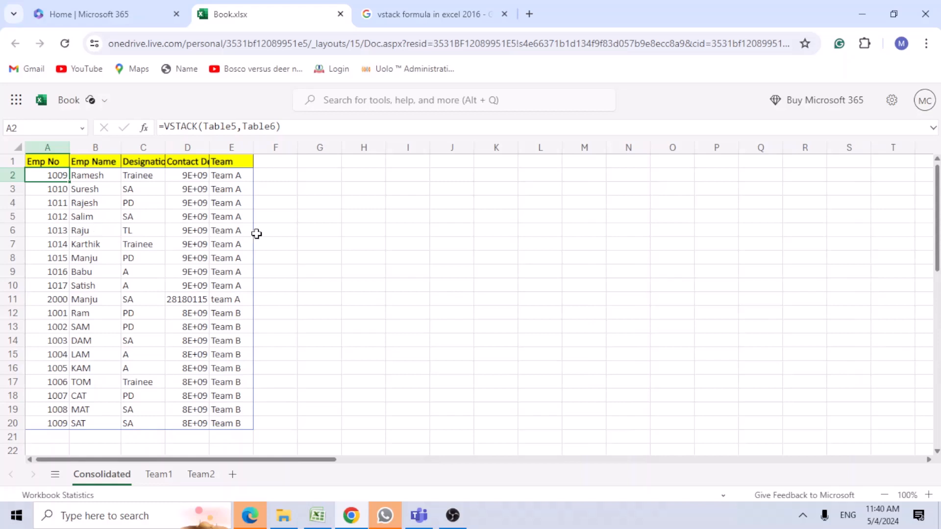